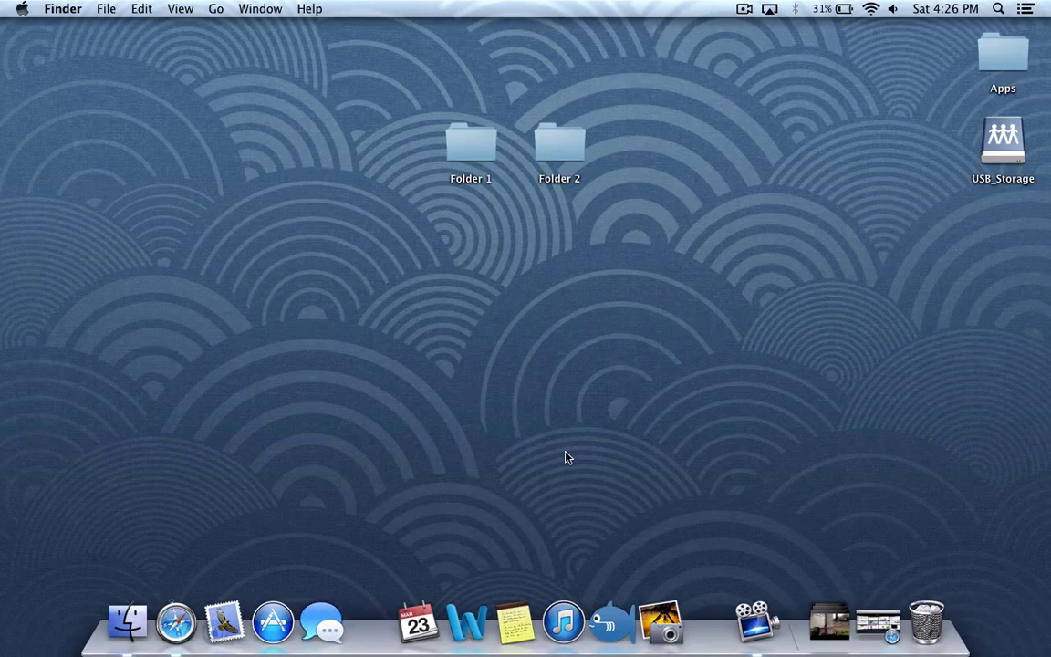
mouse_move(539, 296)
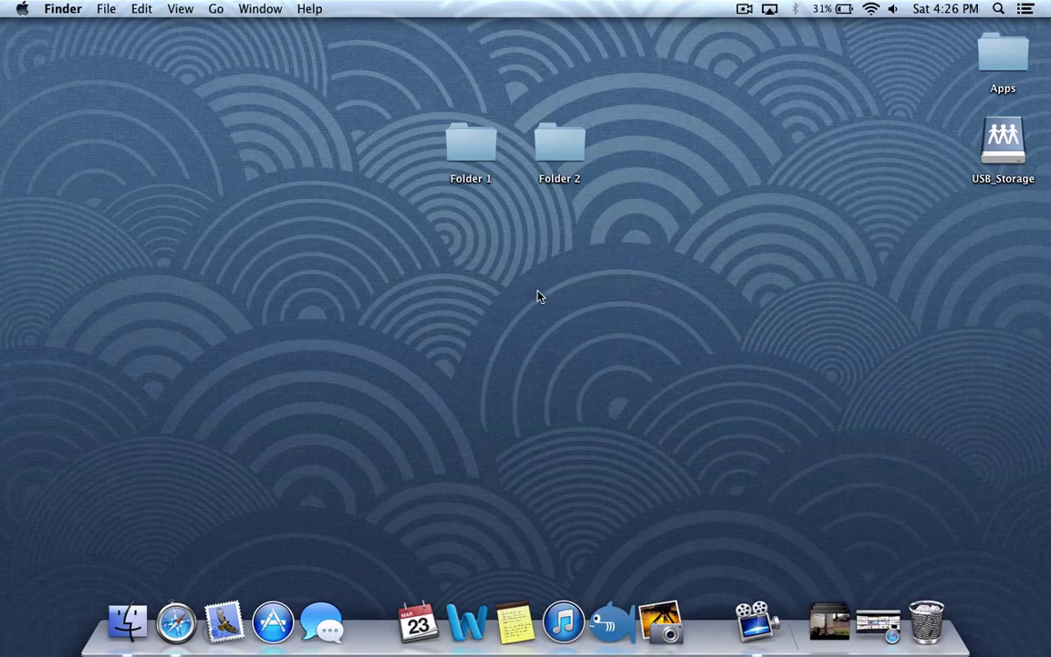
mouse_move(533, 184)
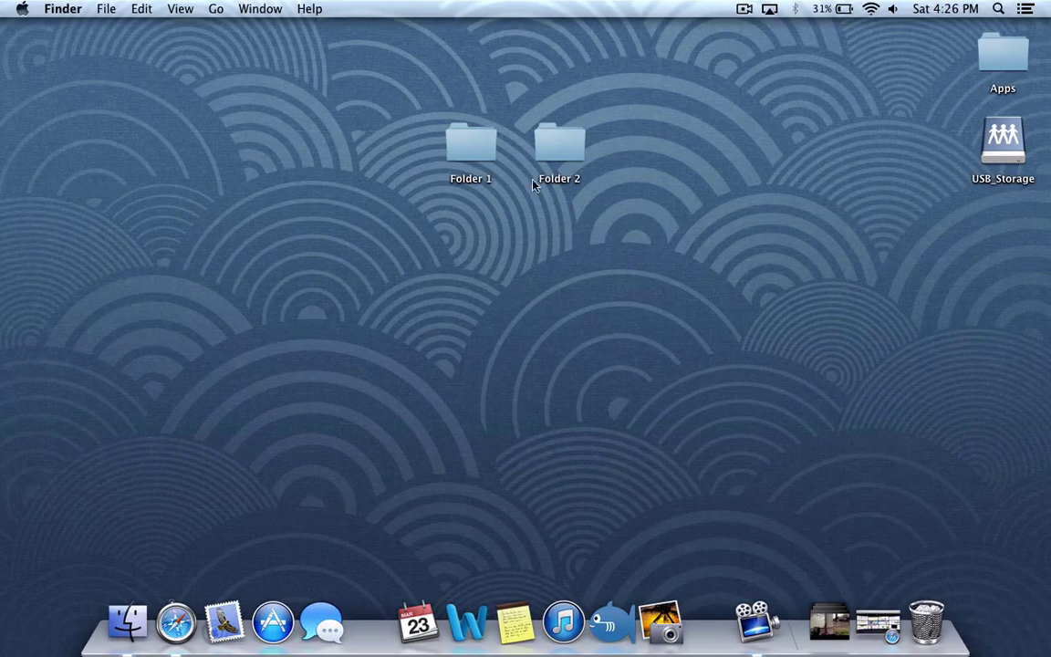
Copy IMC_0074.mov from Folder 2 with Command+C after browsing in from Folder 1.
click(558, 142)
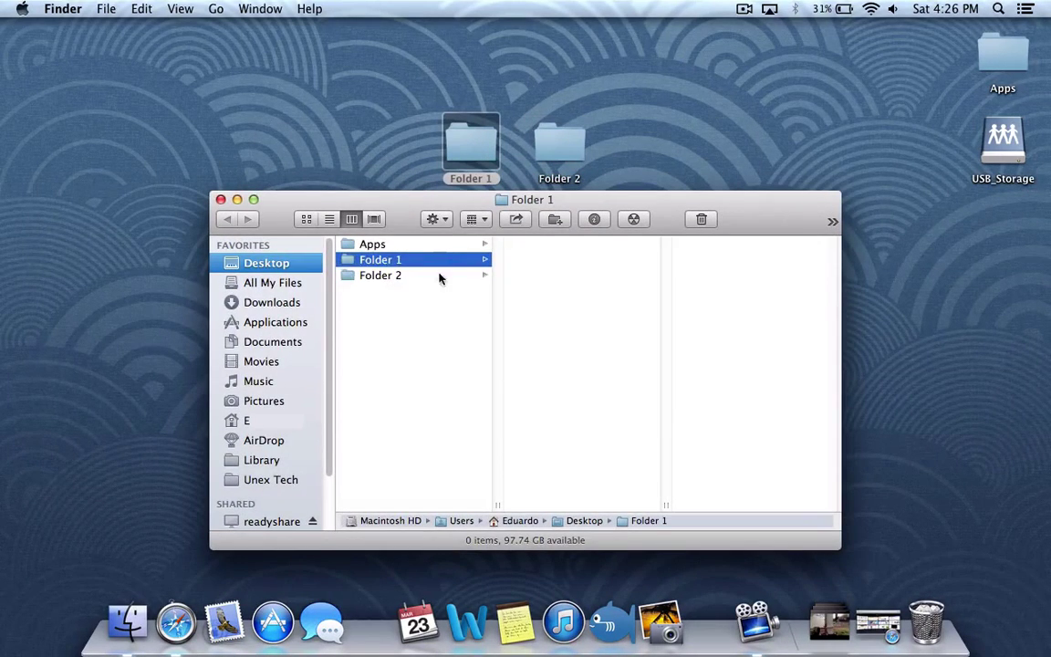
click(380, 274)
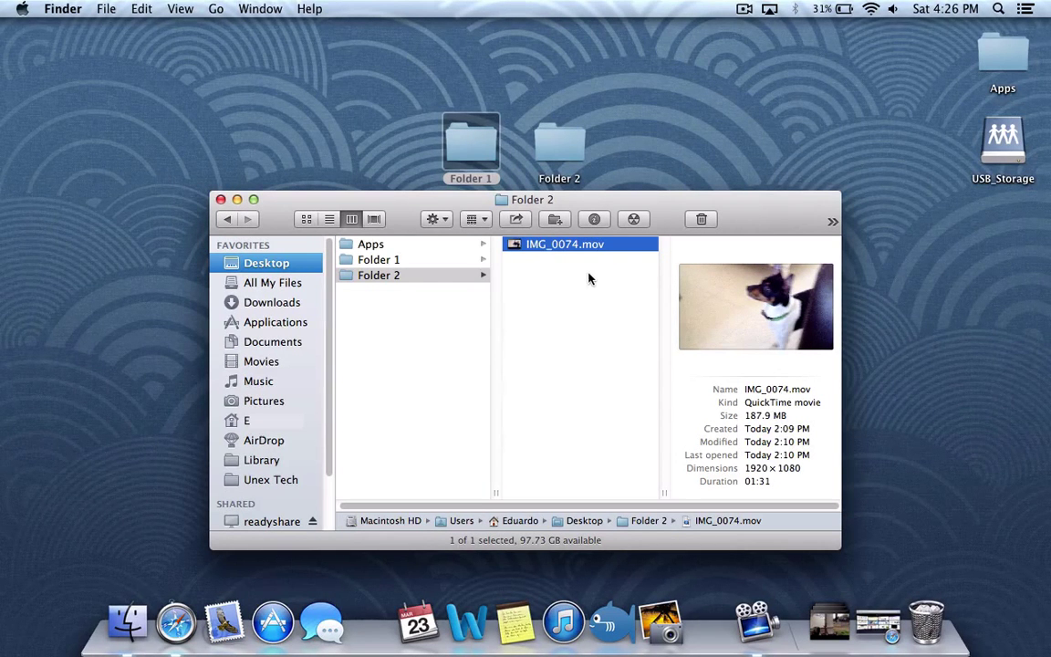
mouse_move(526, 256)
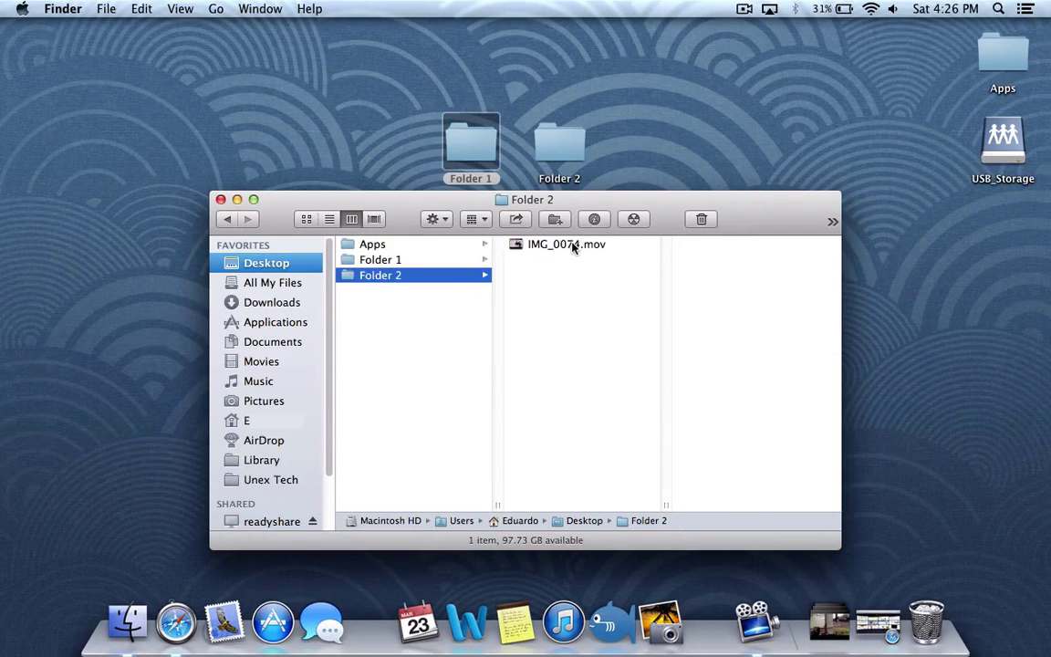
key(cmd+c)
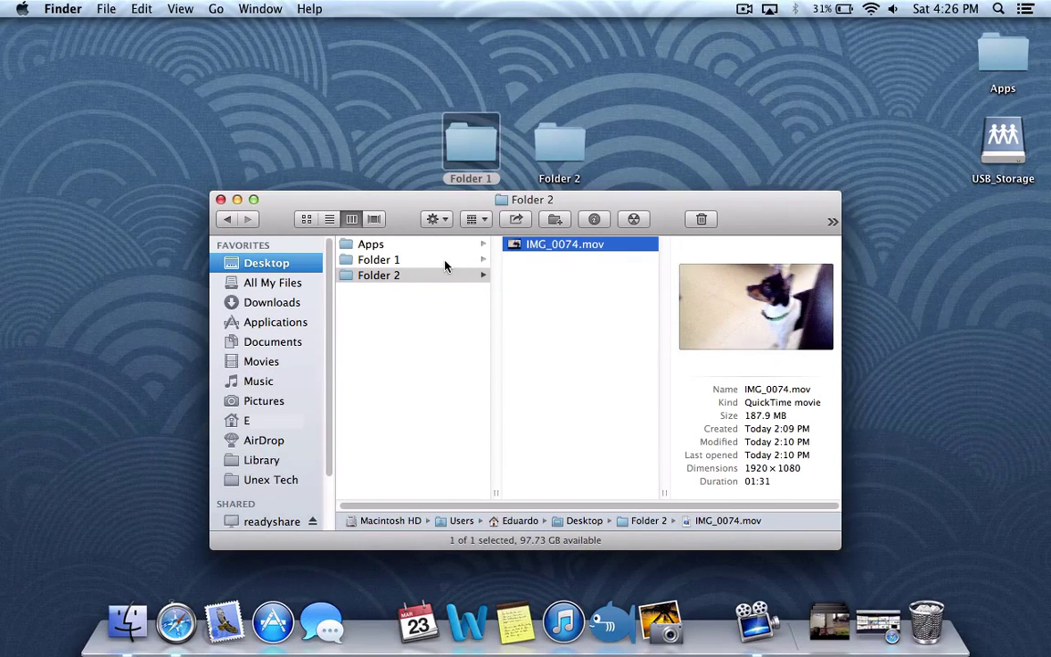
Move the copied video into Folder 1 with Command+Option+V and confirm Folder 2 is empty.
click(378, 259)
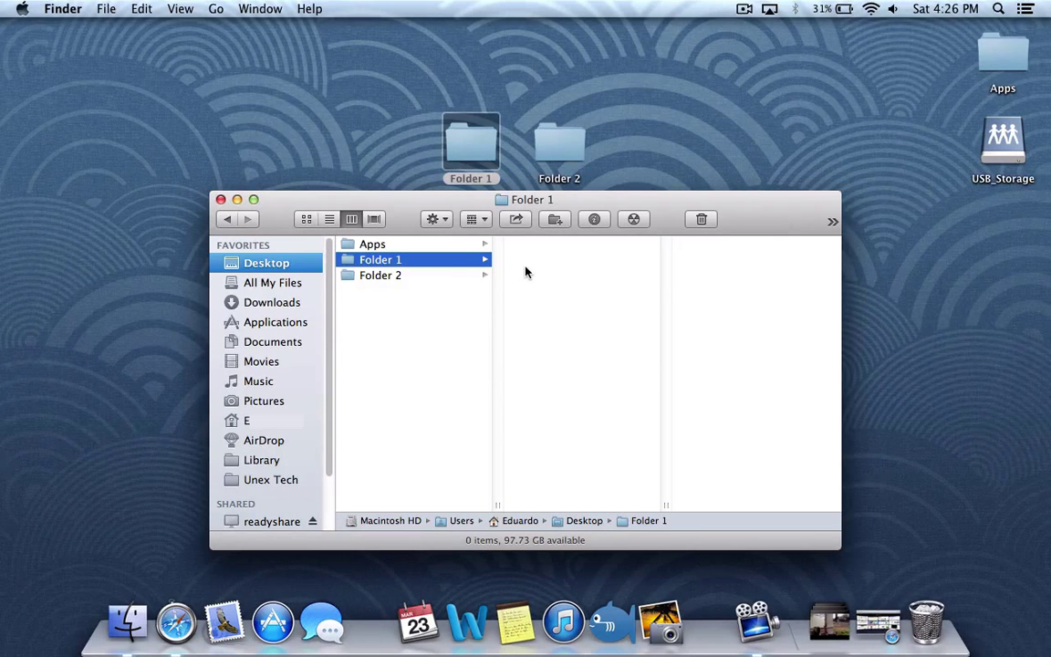
key(cmd+option+v)
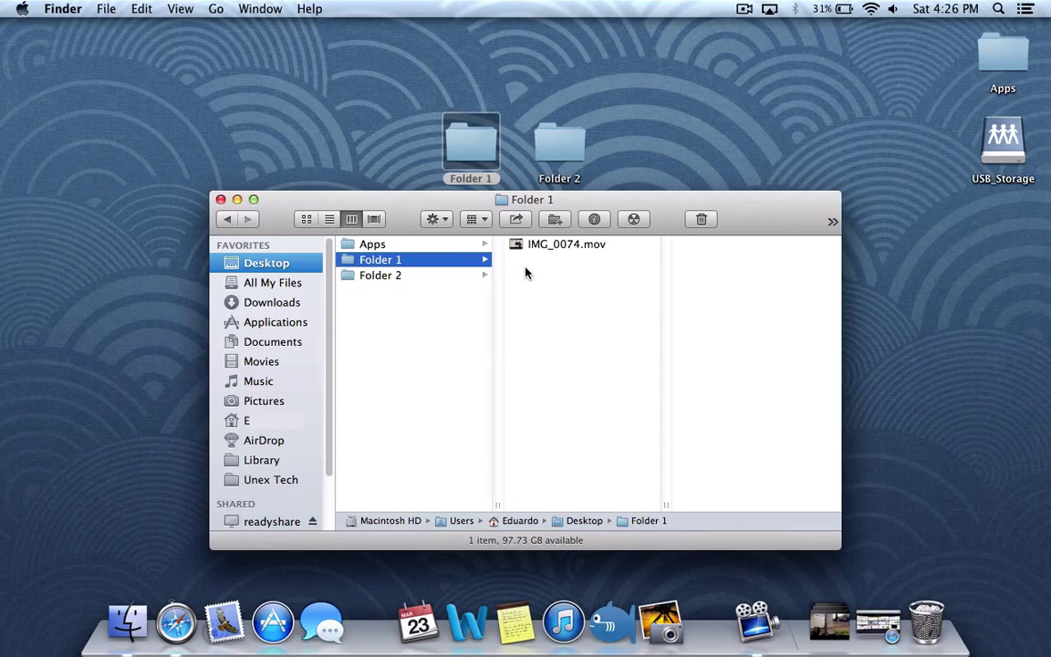
click(379, 273)
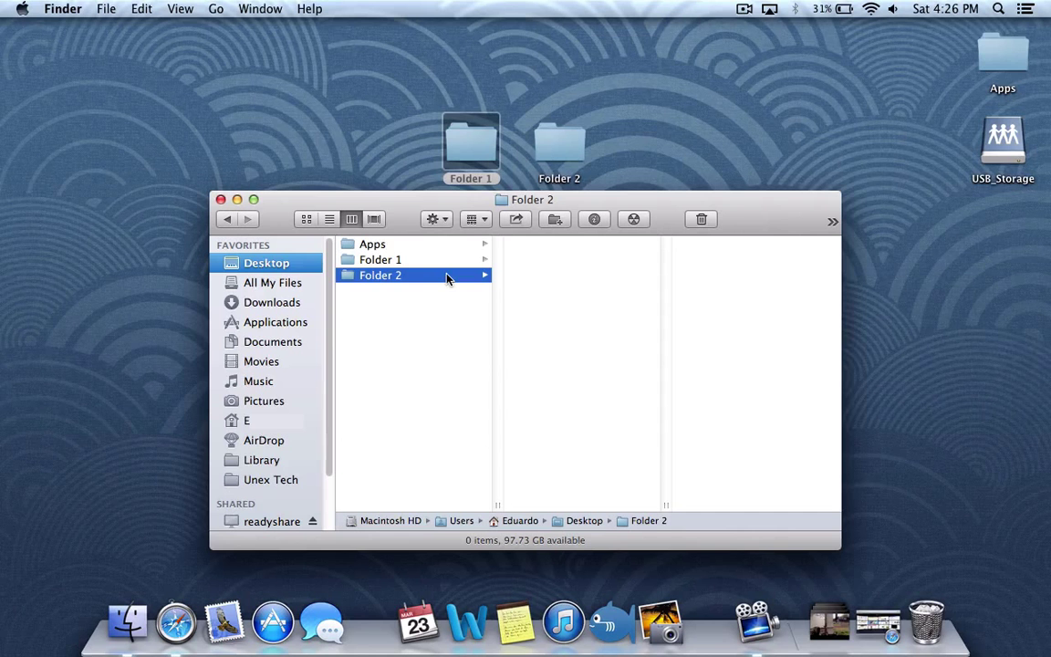
click(380, 259)
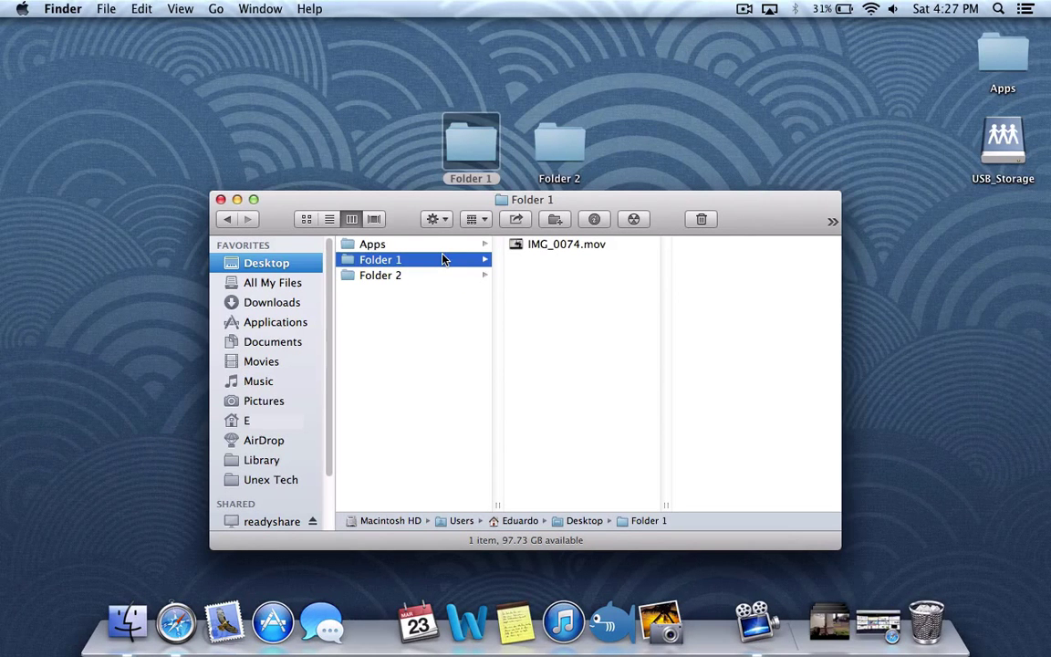
Copy IMC_0074.mov now in Folder 1 and return to the empty Folder 2.
click(566, 244)
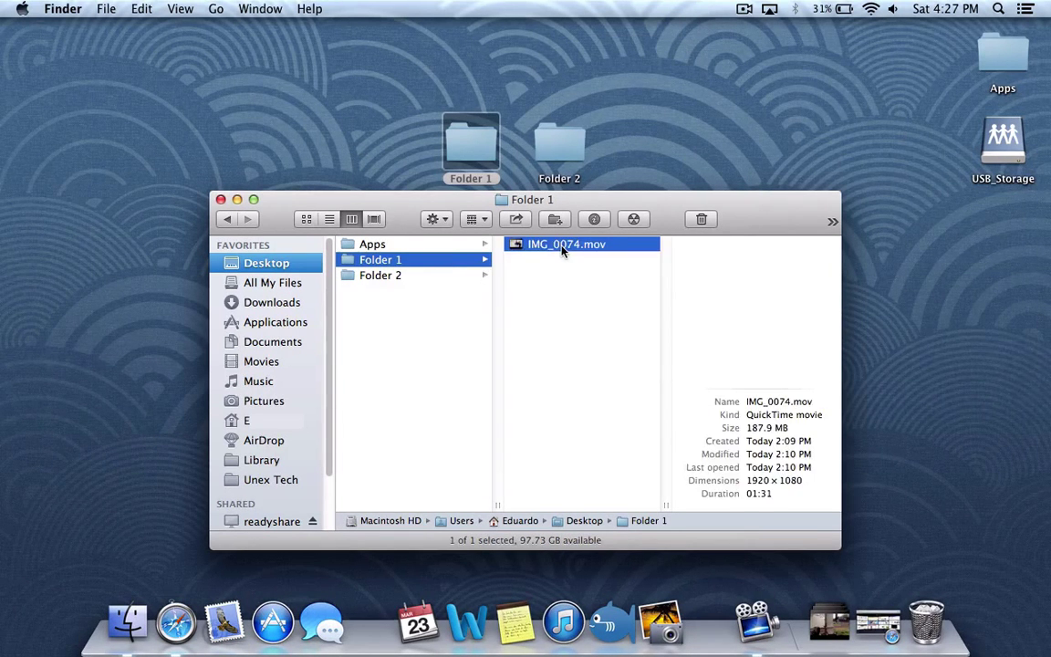
key(cmd+c)
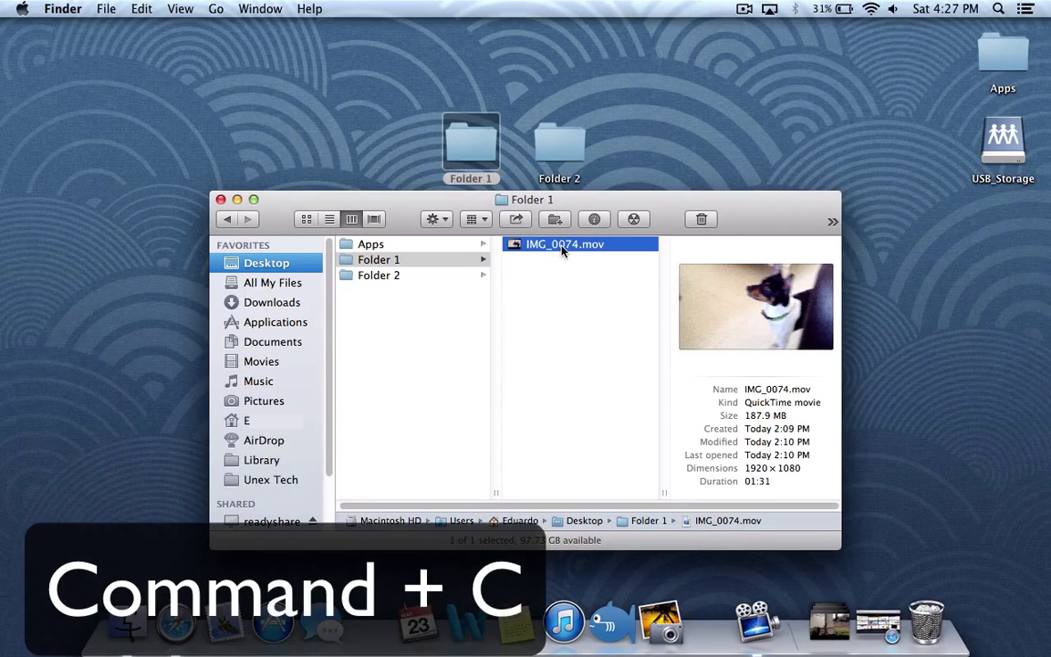
click(379, 274)
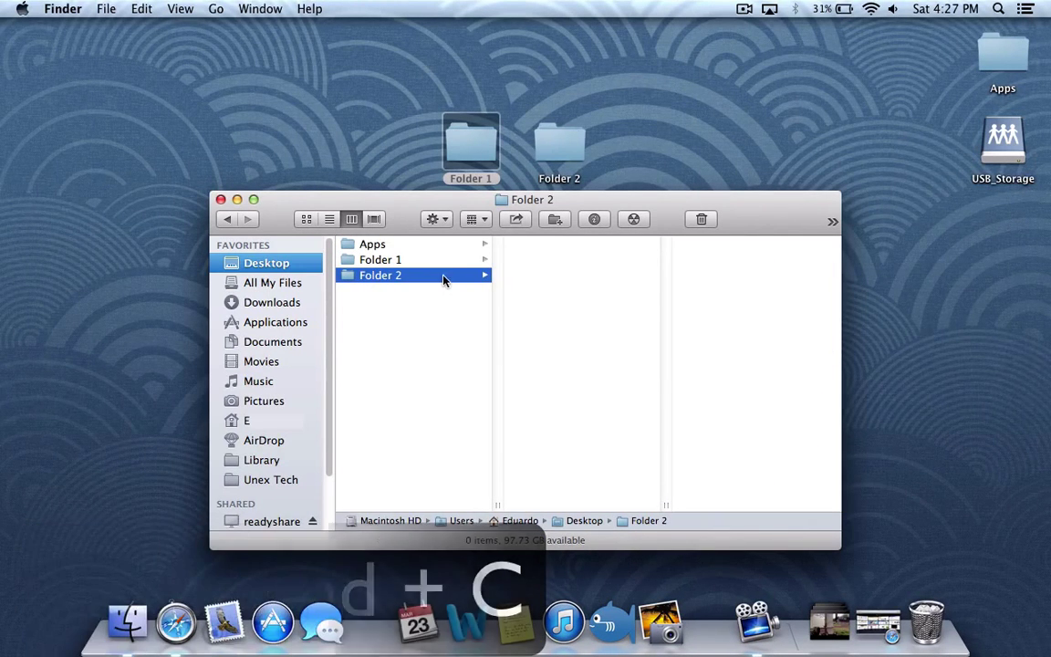